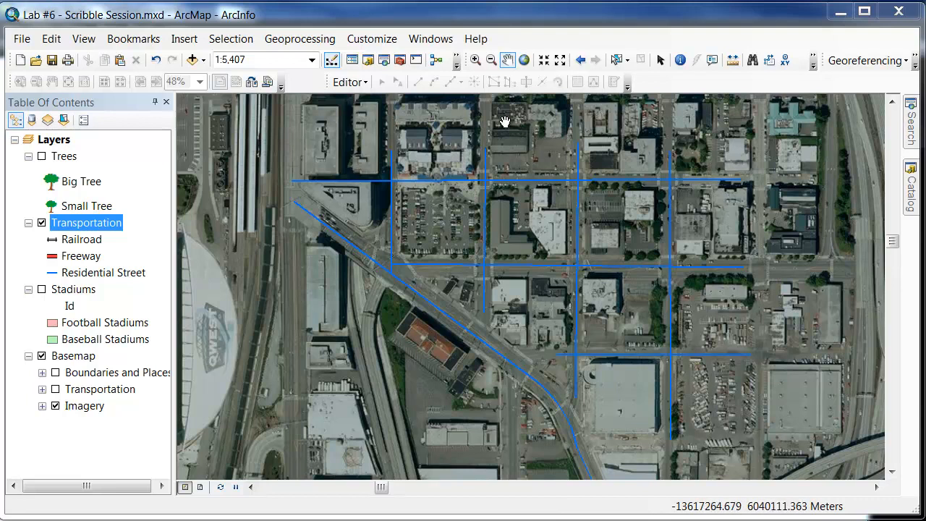
mouse_move(396, 376)
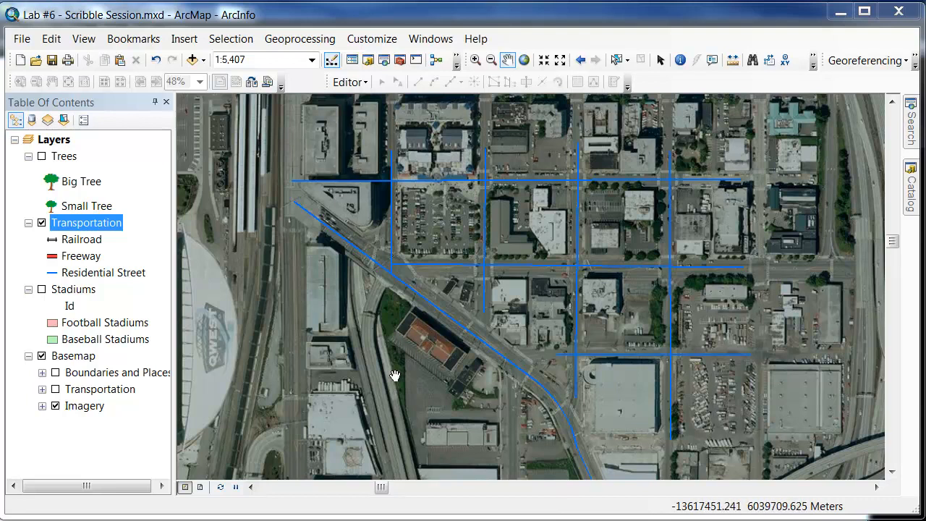
mouse_move(70, 235)
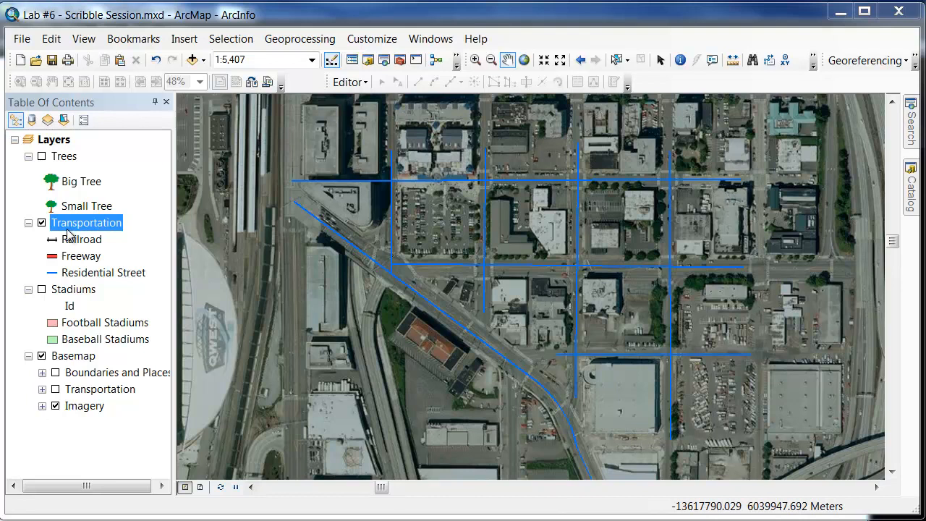
Step: Bring up the context menu for the Transportation roads layer
right_click(86, 223)
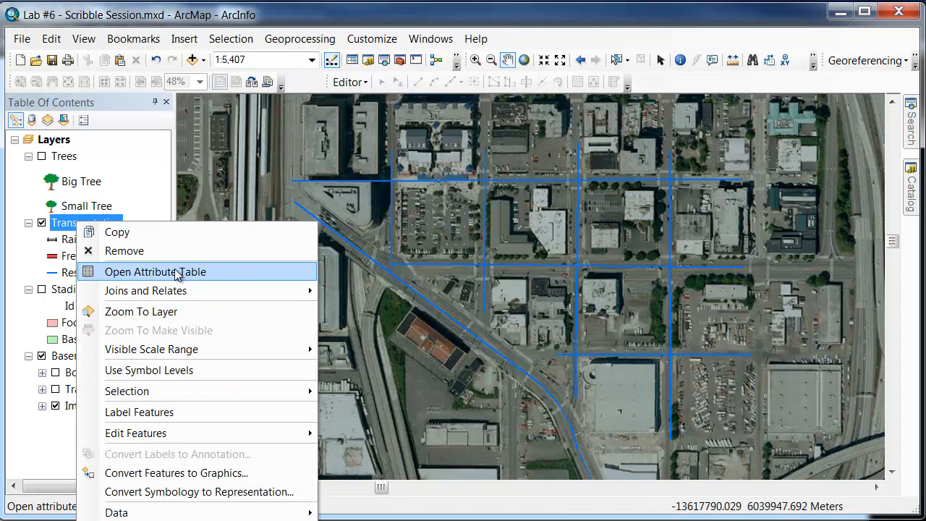
Step: Review the Transportation attribute table, selecting road records FID 2 and FID 7, then close it
left_click(154, 272)
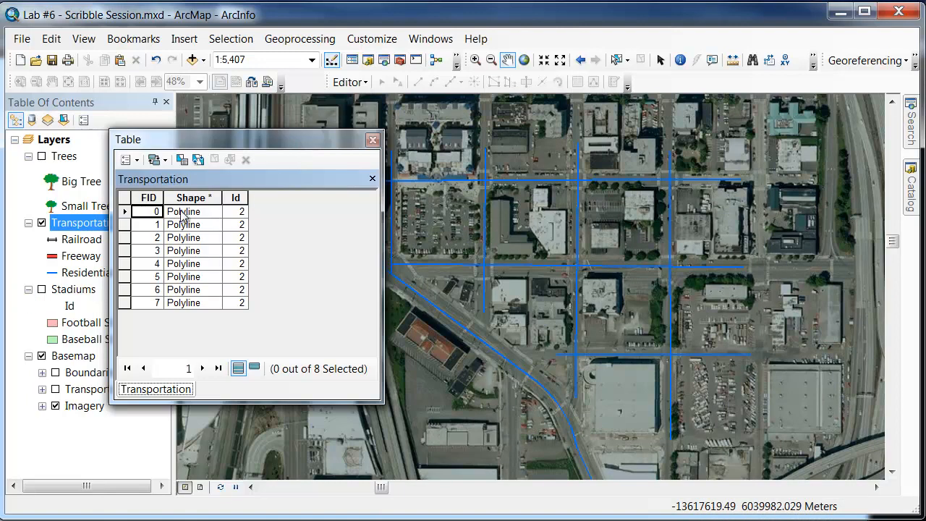
mouse_move(201, 272)
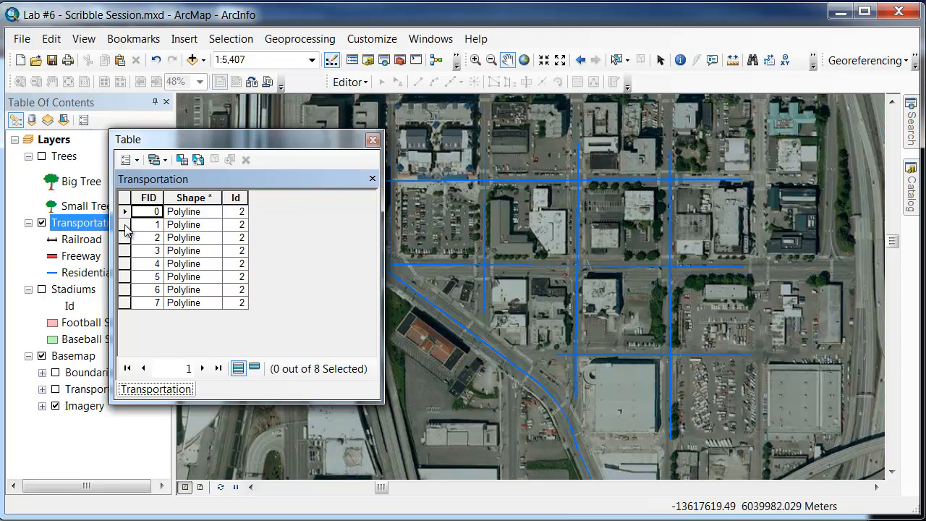
left_click(147, 237)
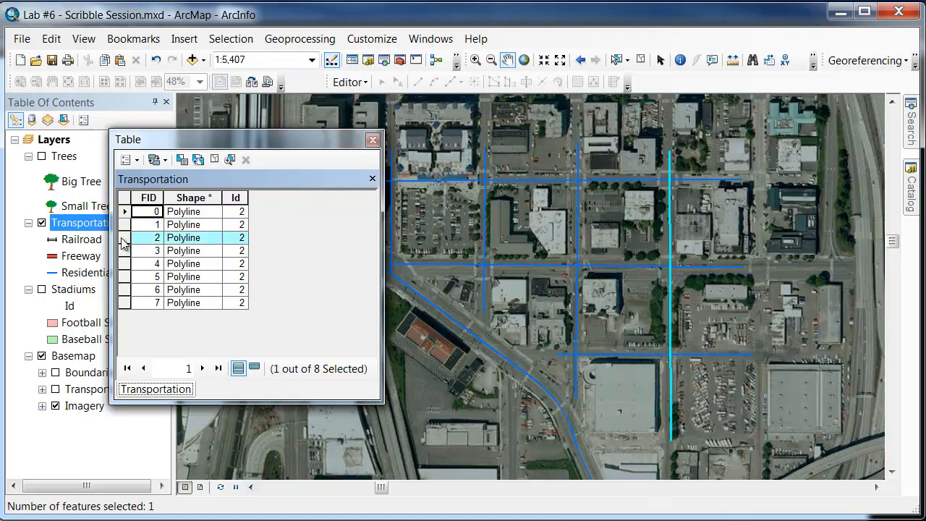
left_click(147, 264)
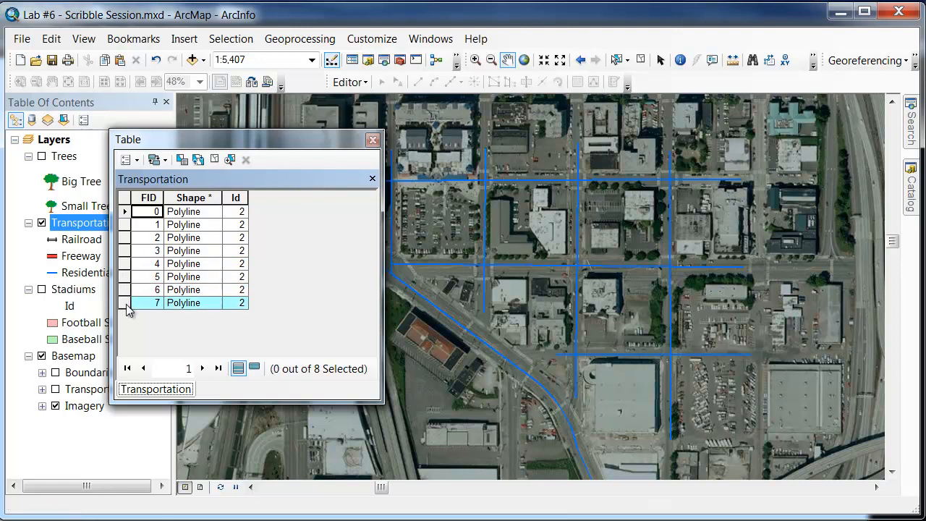
left_click(126, 302)
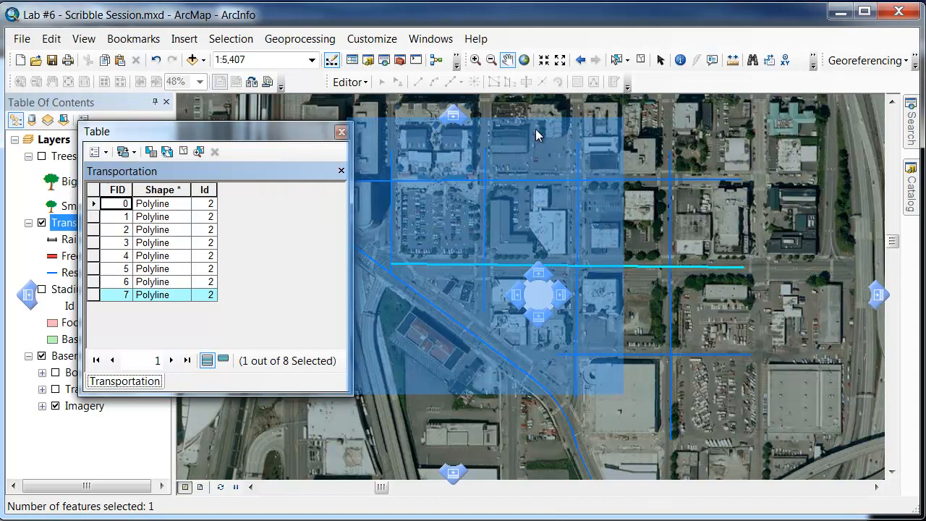
left_click(341, 130)
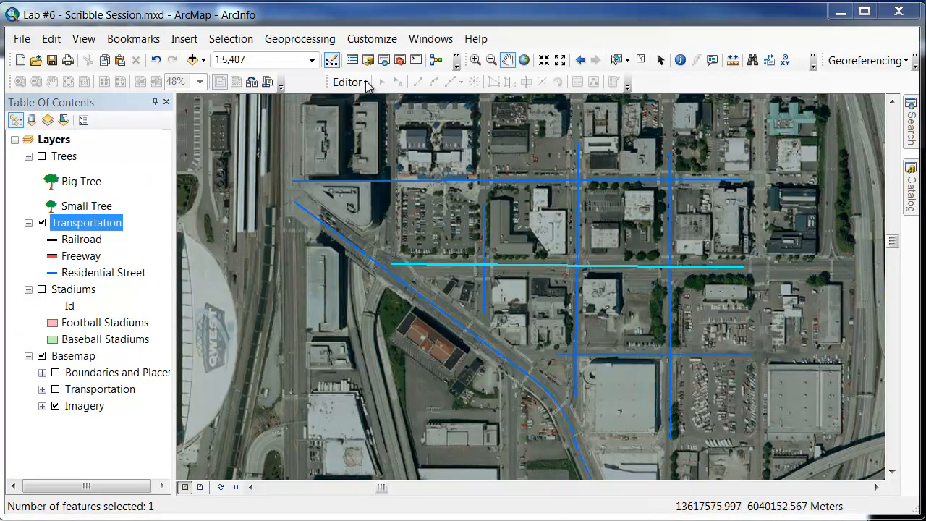
Step: View the Editor dropdown's editing session options
left_click(350, 82)
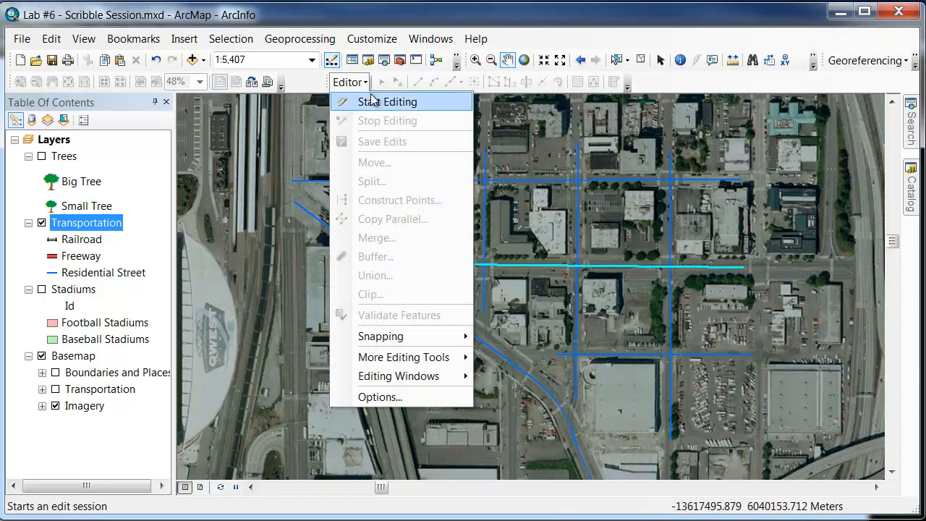
mouse_move(307, 93)
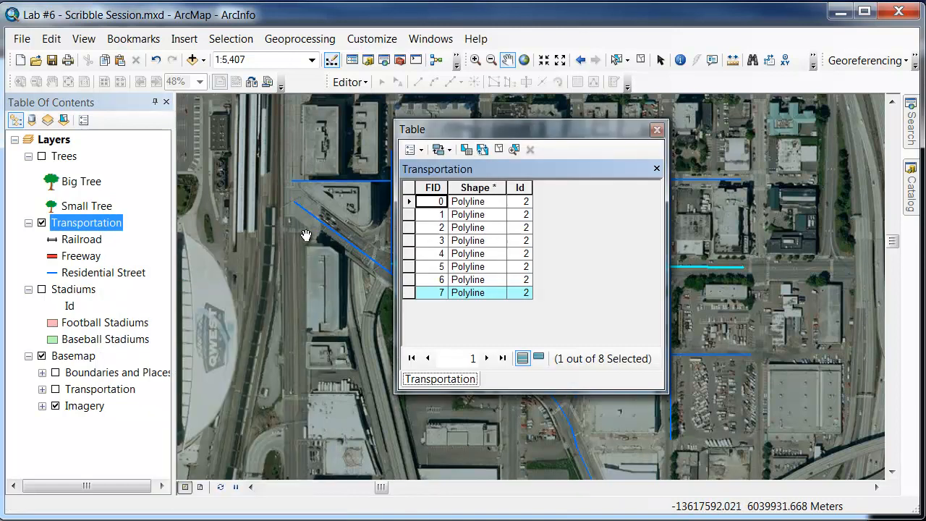
Step: Bring up the Table Options menu of the Transportation attribute table
left_click(414, 149)
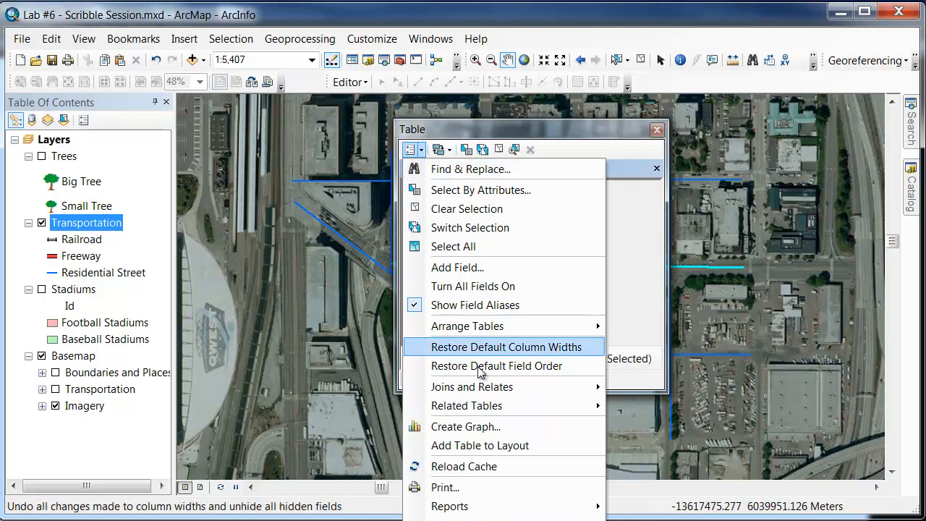
mouse_move(457, 266)
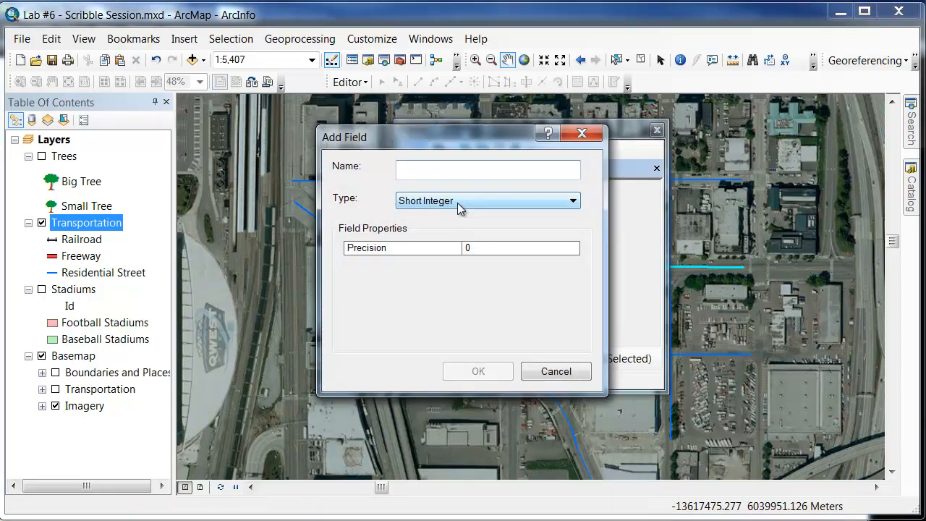
Step: Create a Text field named Road_Name with length 50 in the Transportation table
type("Roa")
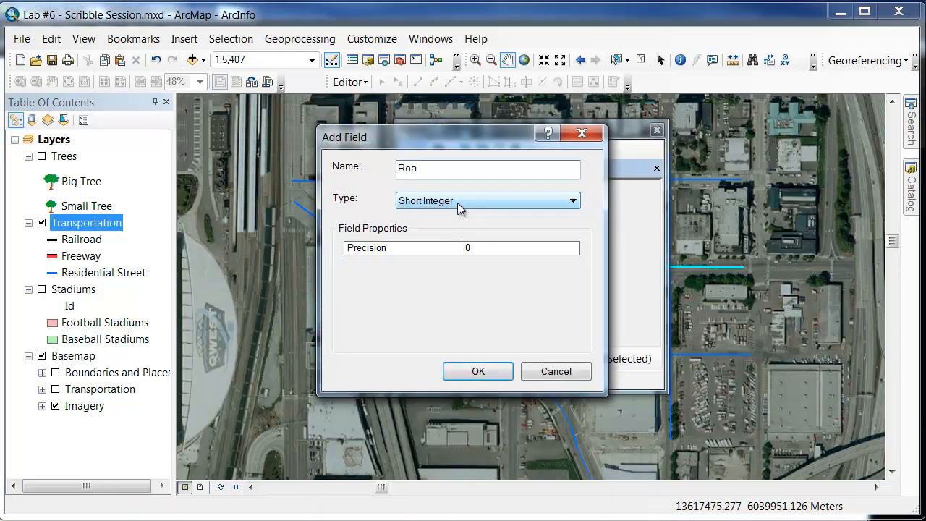
type("d_Name")
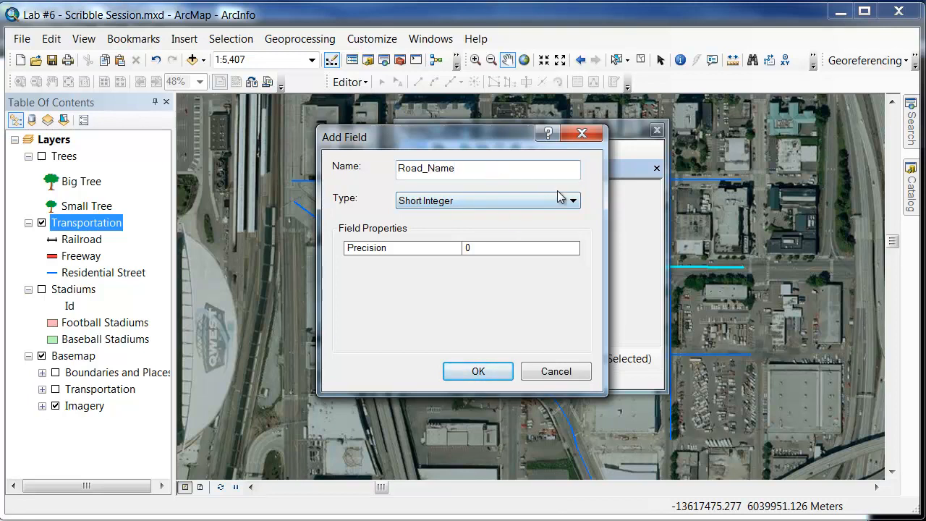
left_click(570, 200)
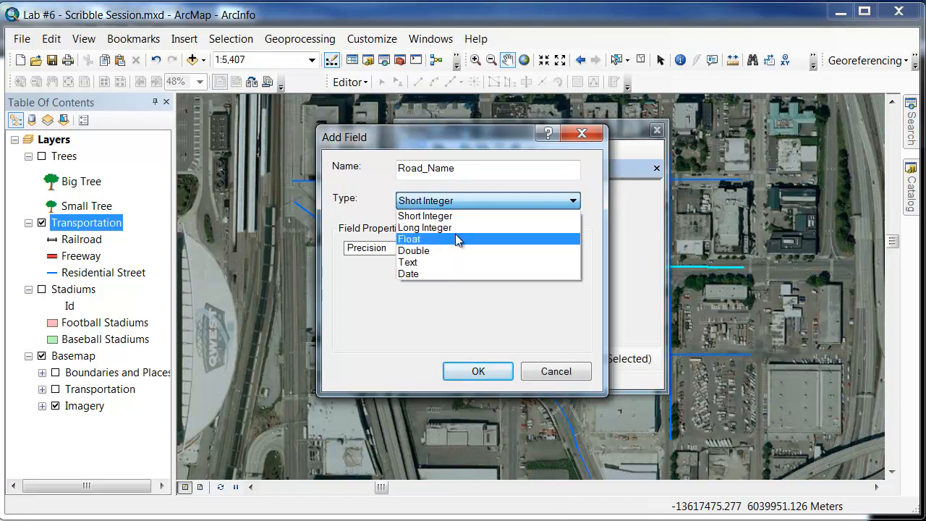
mouse_move(412, 262)
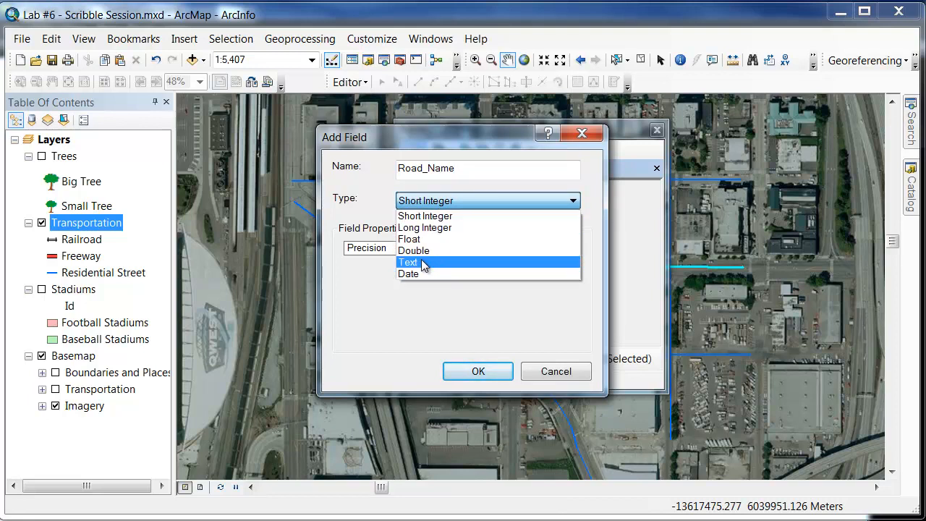
mouse_move(422, 251)
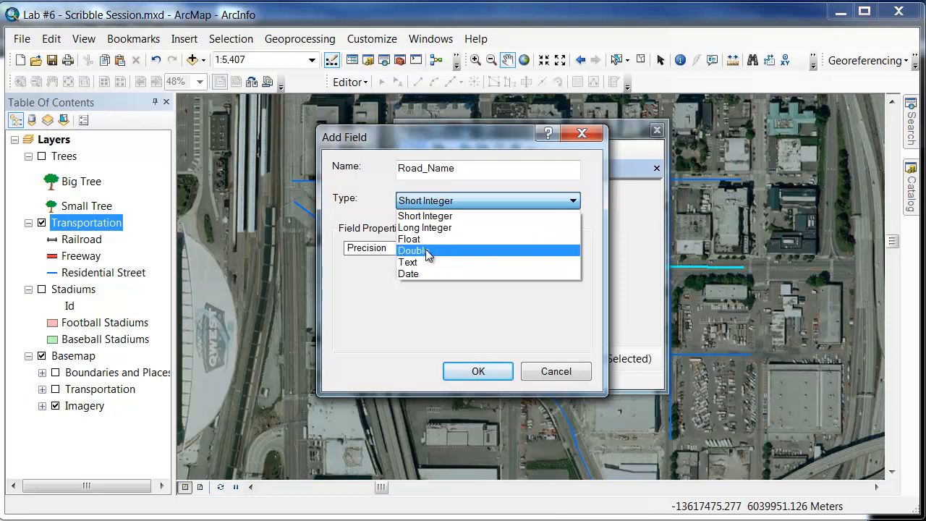
left_click(408, 262)
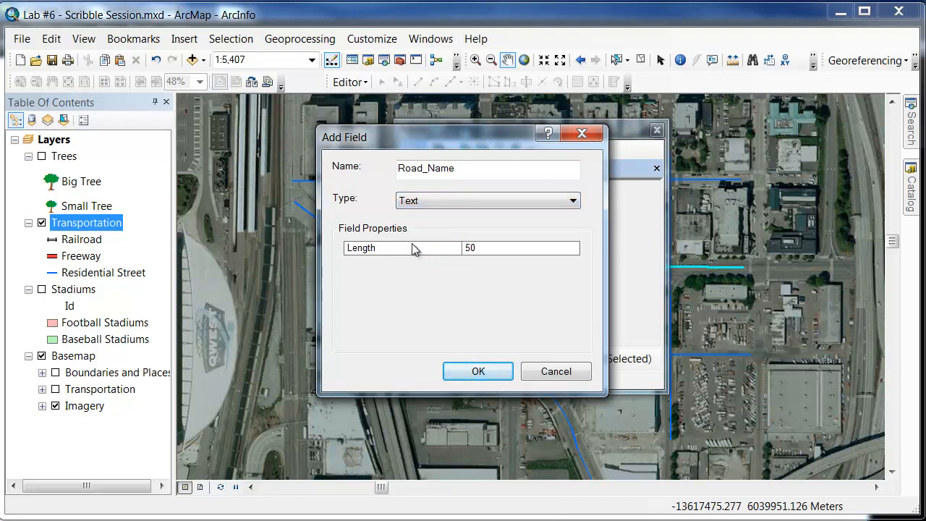
left_click(478, 370)
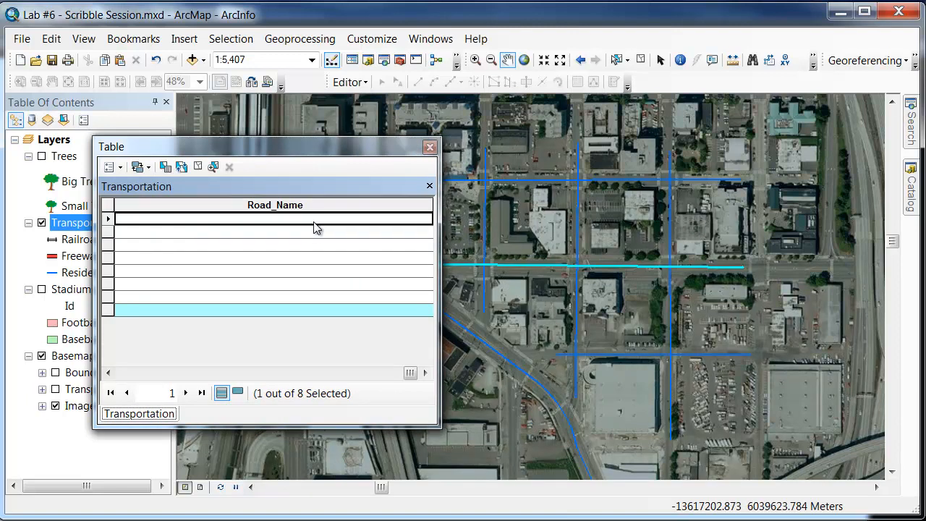
mouse_move(423, 152)
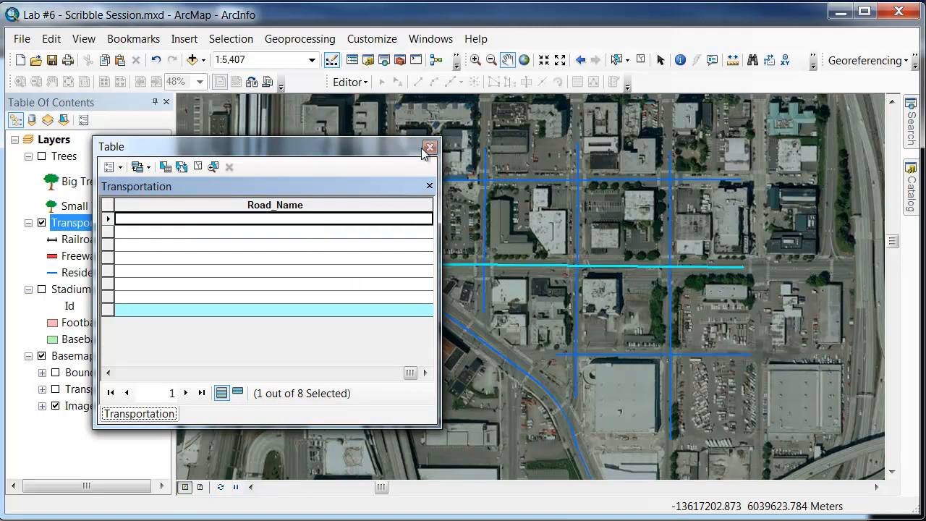
Step: Close the attribute table after confirming the empty Road_Name column
left_click(429, 146)
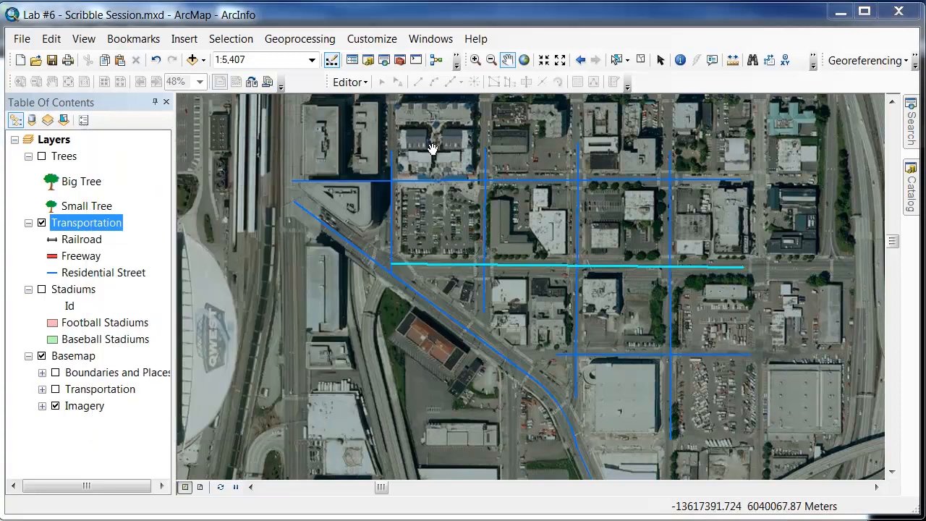
Step: Start an edit session and bring up the Transportation layer's options
left_click(351, 81)
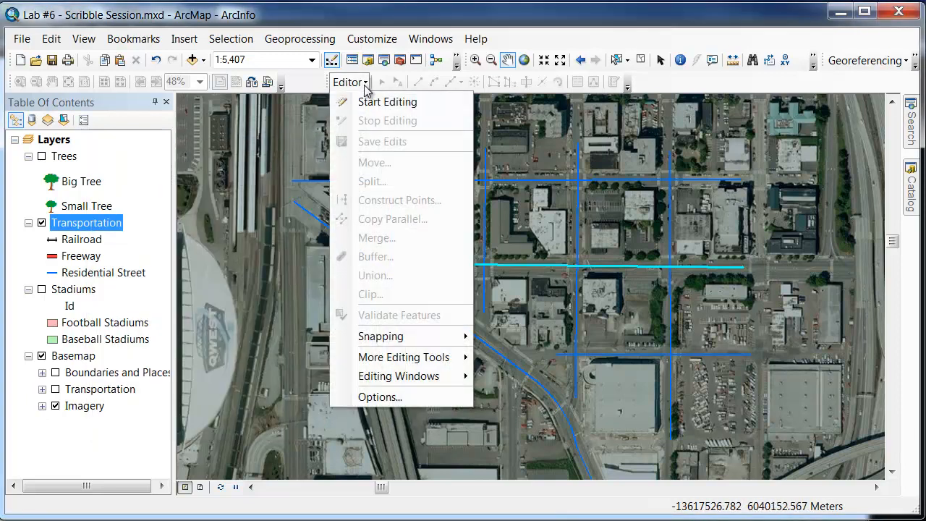
left_click(388, 101)
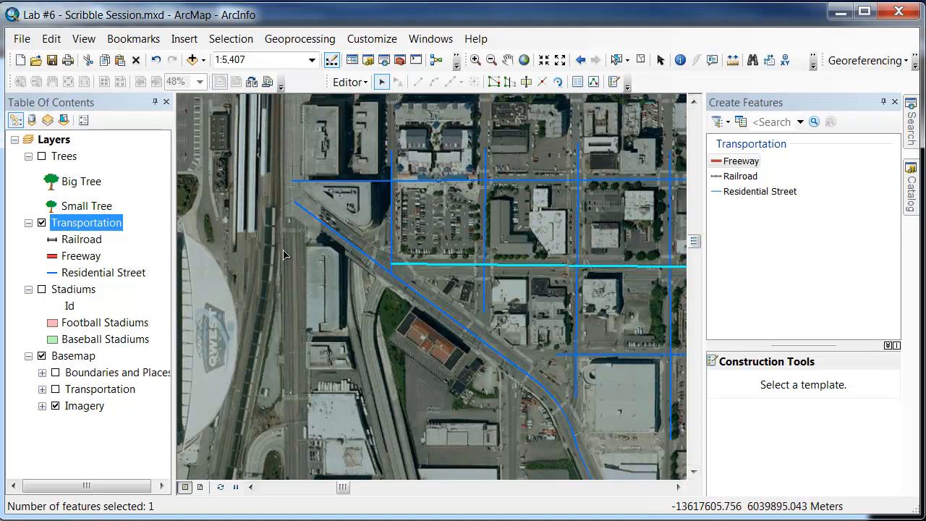
right_click(87, 223)
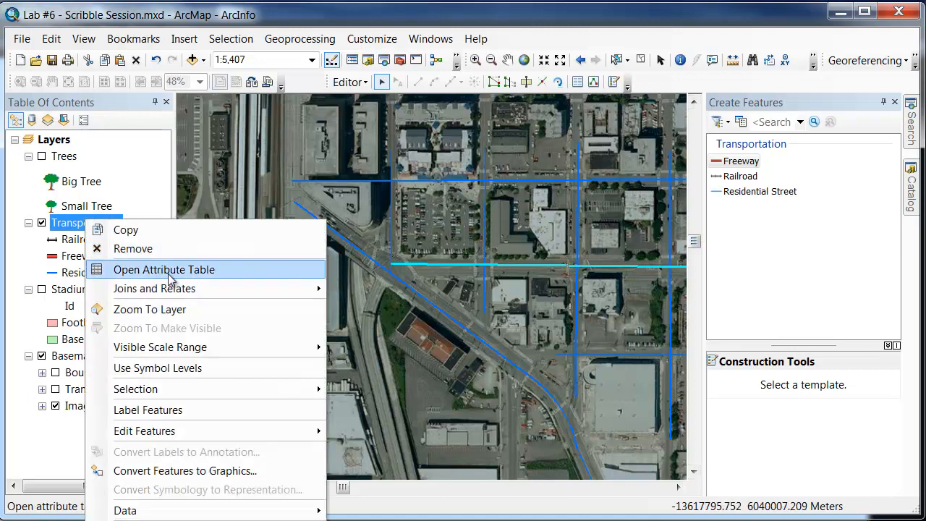
Step: Enter Road_Name values 1st, Duke, Arkansas and Cougar Ave. in the table and close it
left_click(165, 269)
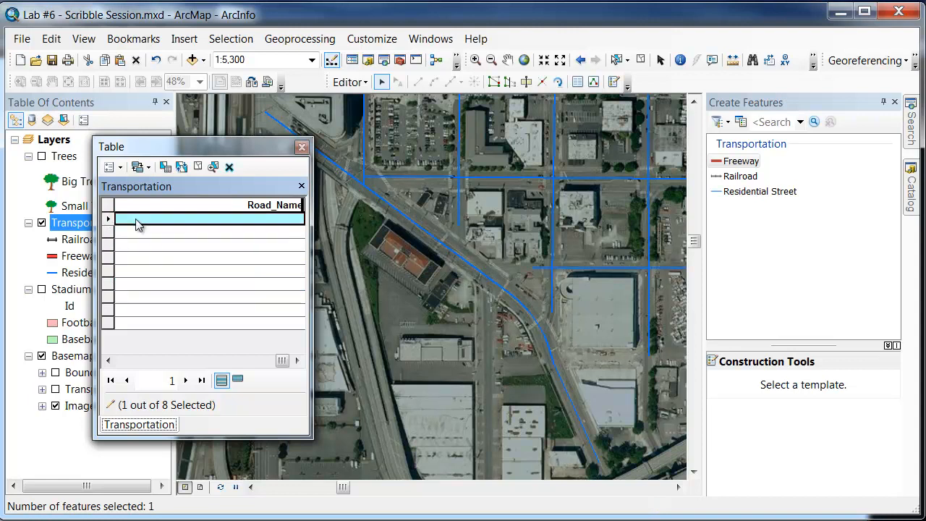
type("1 s")
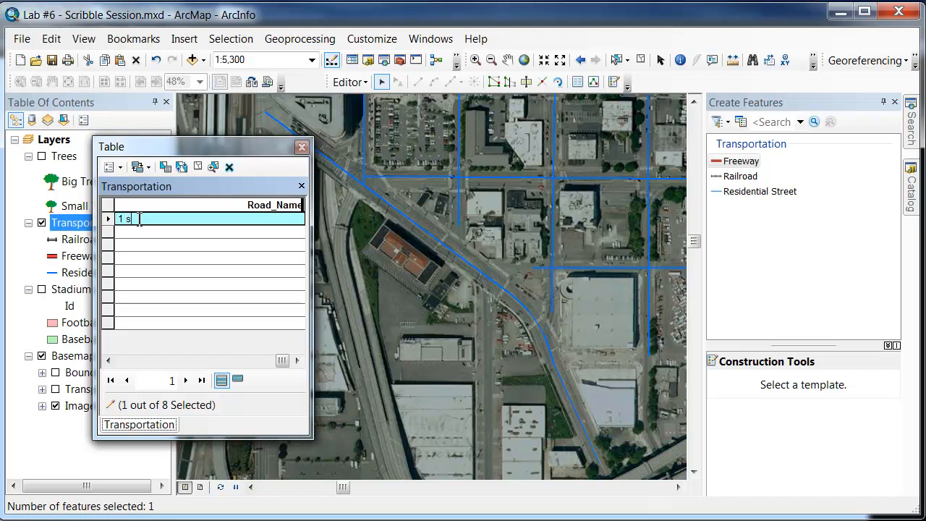
type("t")
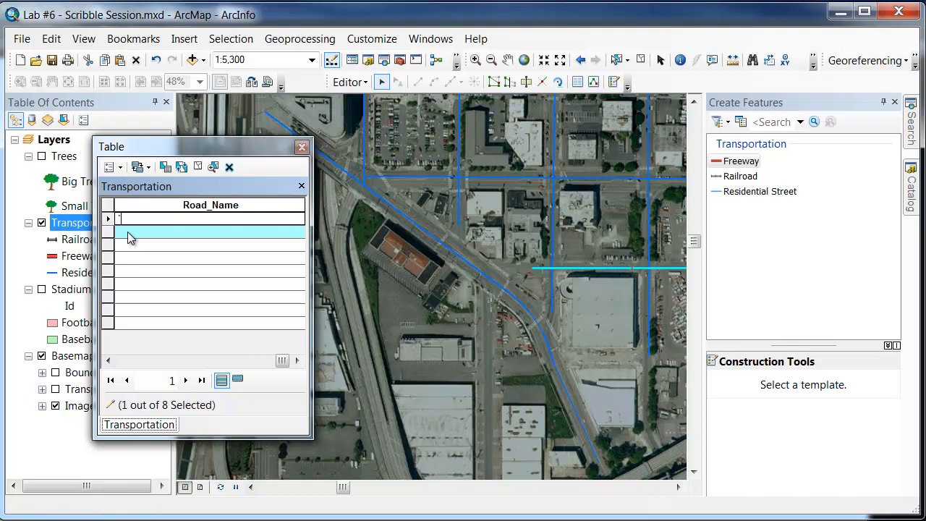
type("1st")
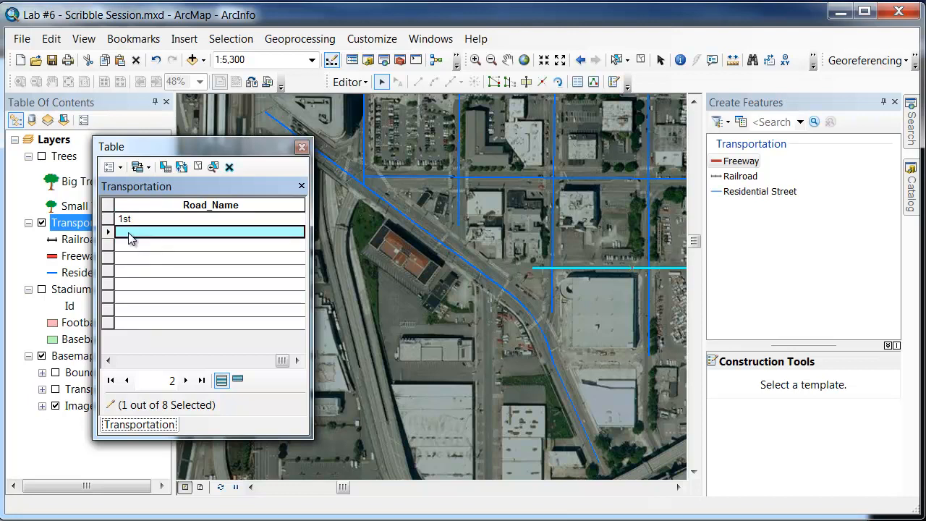
type("Dui")
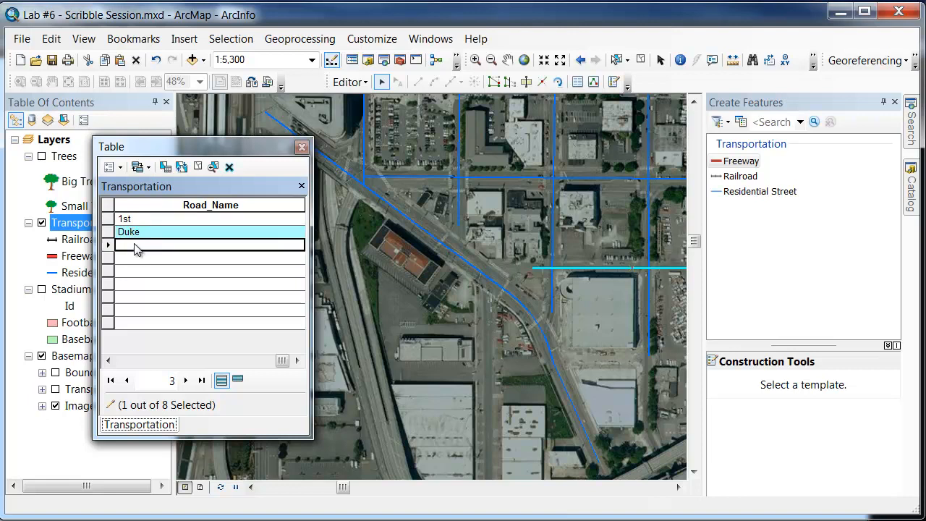
type("Arkansaw")
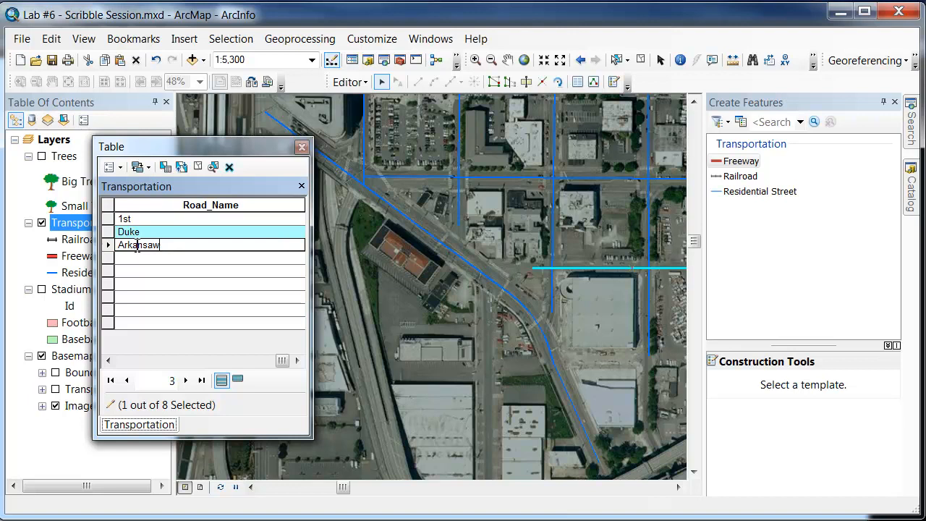
type("Arkansas")
left_click(209, 257)
type("Courgar Ave.")
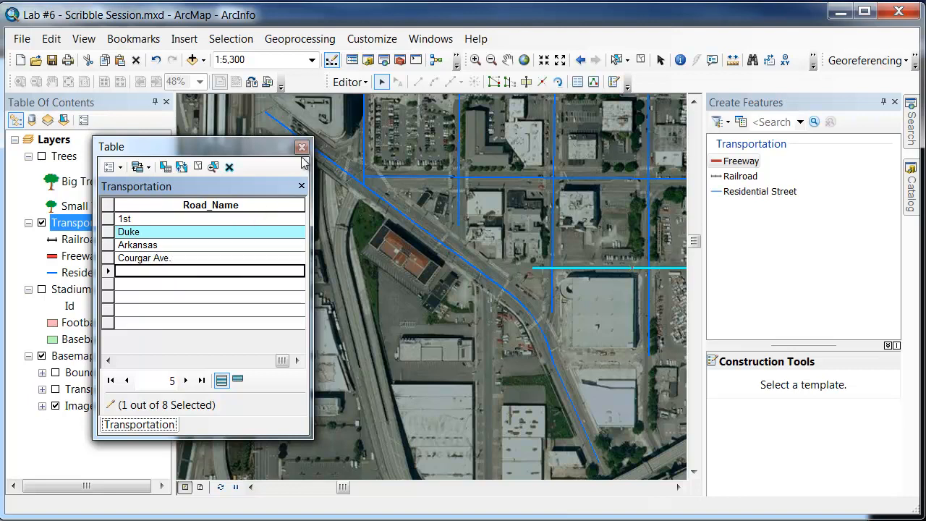
left_click(301, 146)
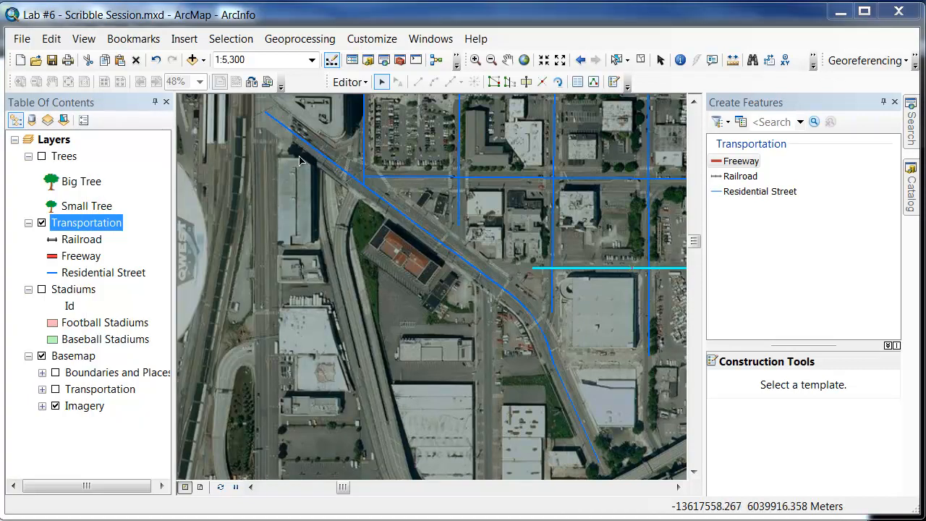
Step: Stop the editing session to finish the road name edits
left_click(350, 81)
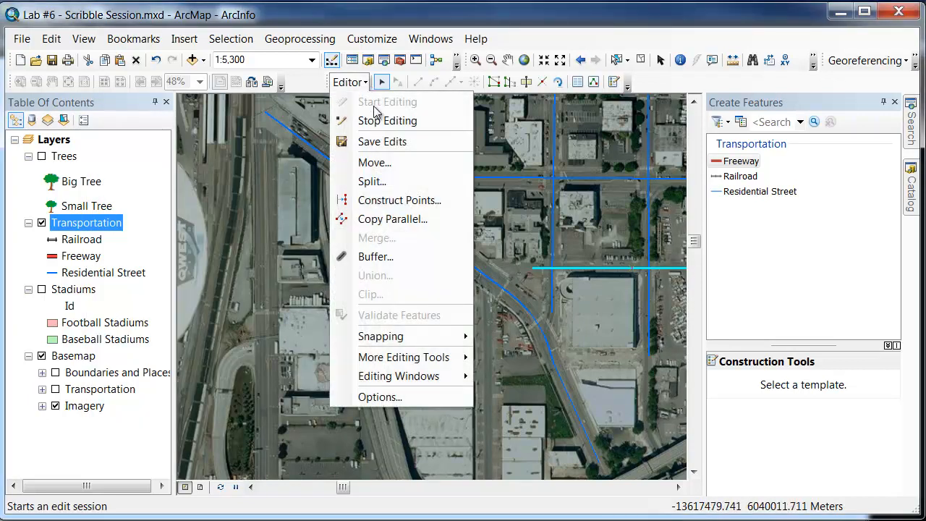
left_click(388, 120)
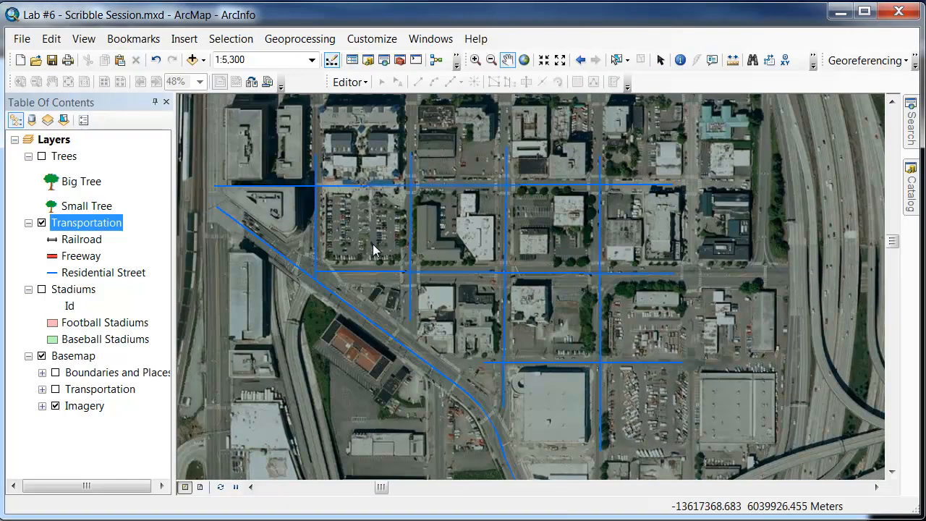
right_click(87, 223)
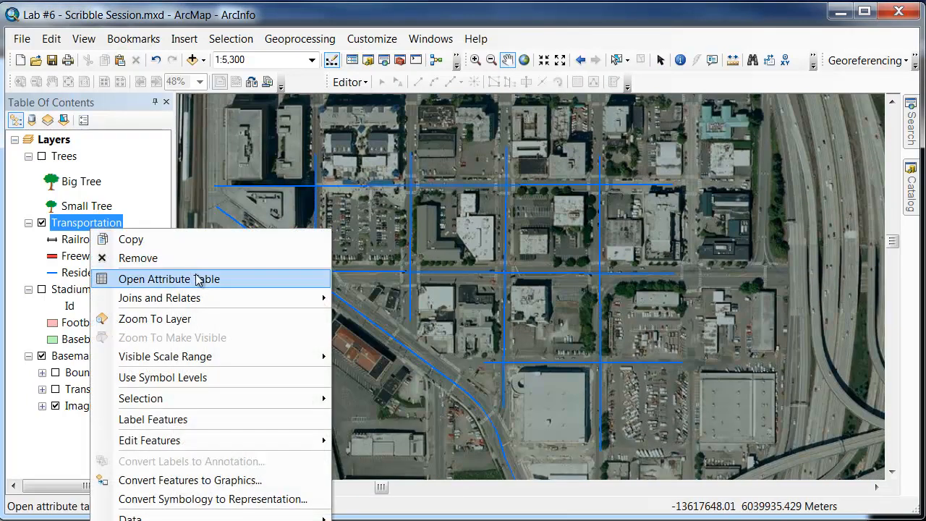
left_click(167, 277)
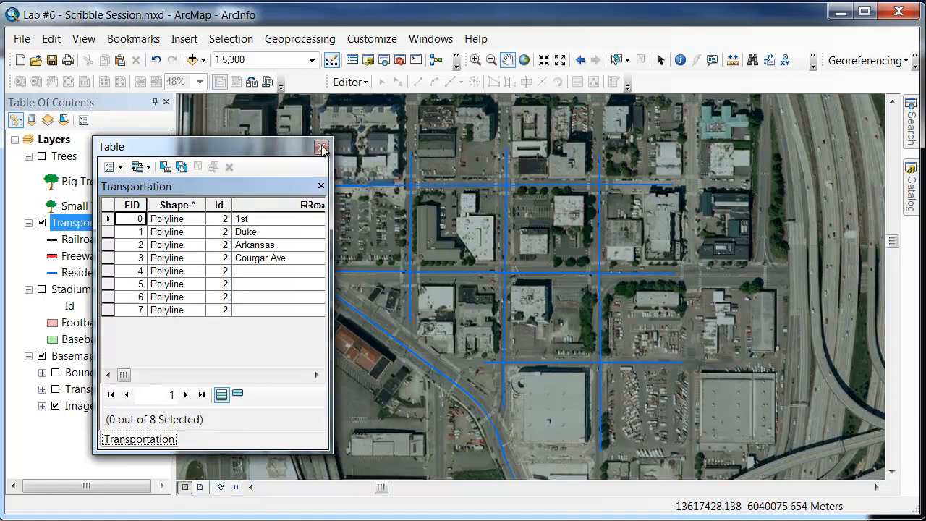
left_click(321, 146)
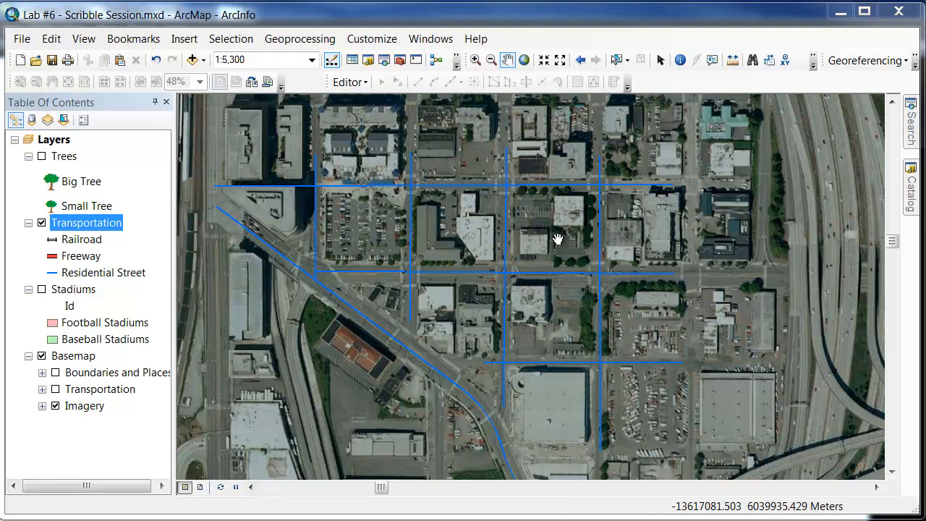
right_click(87, 222)
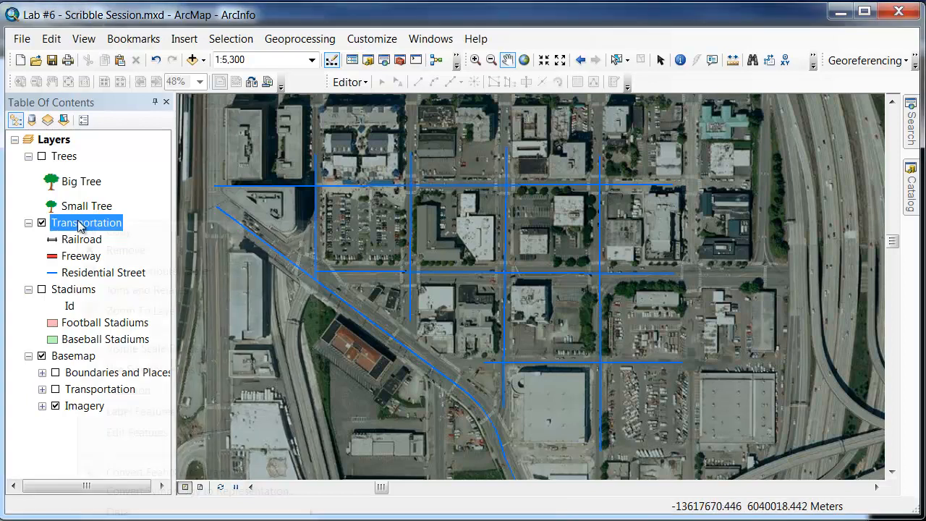
right_click(86, 223)
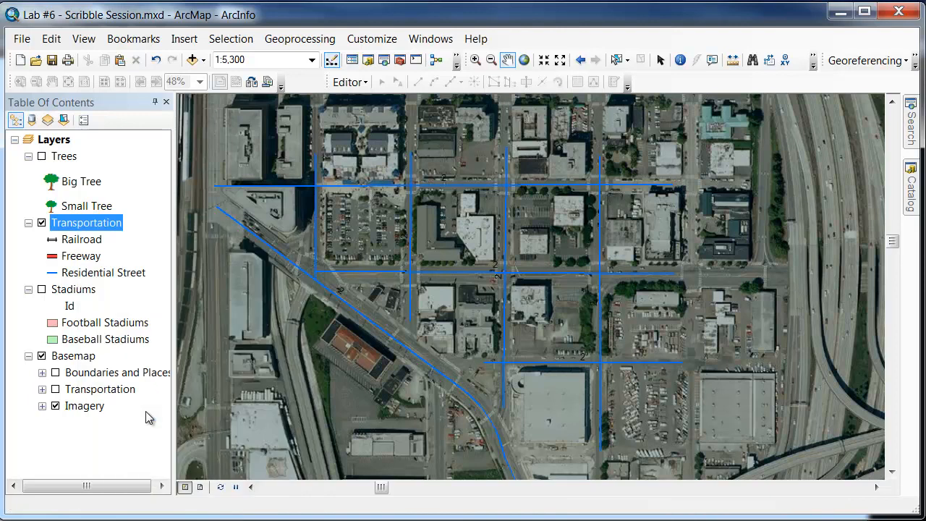
mouse_move(509, 282)
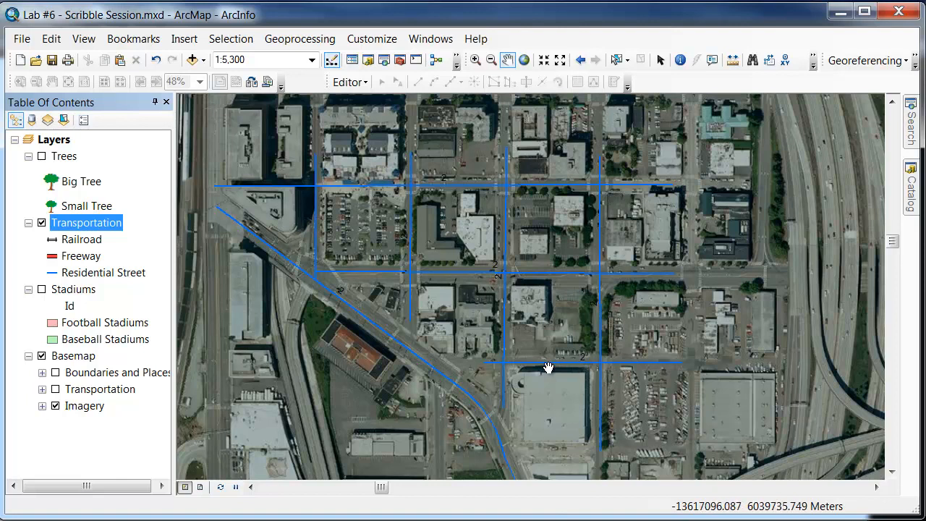
mouse_move(194, 210)
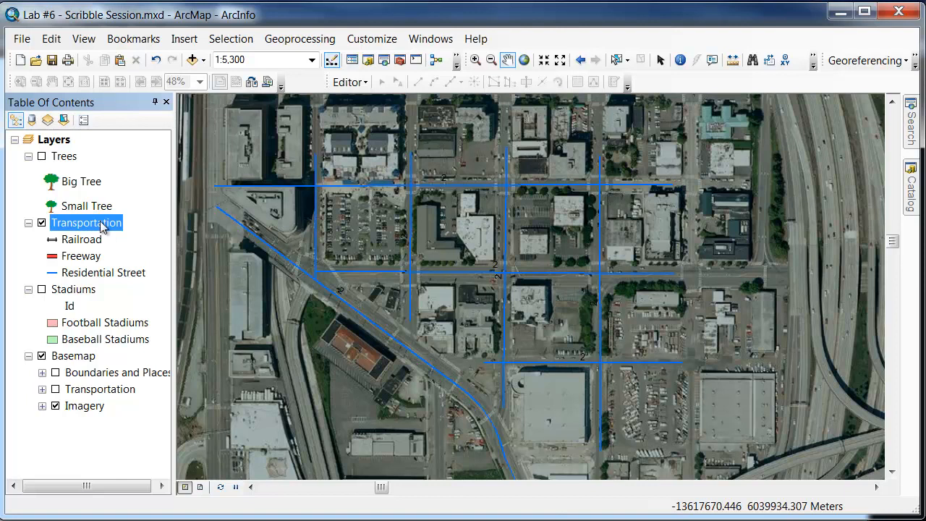
right_click(87, 223)
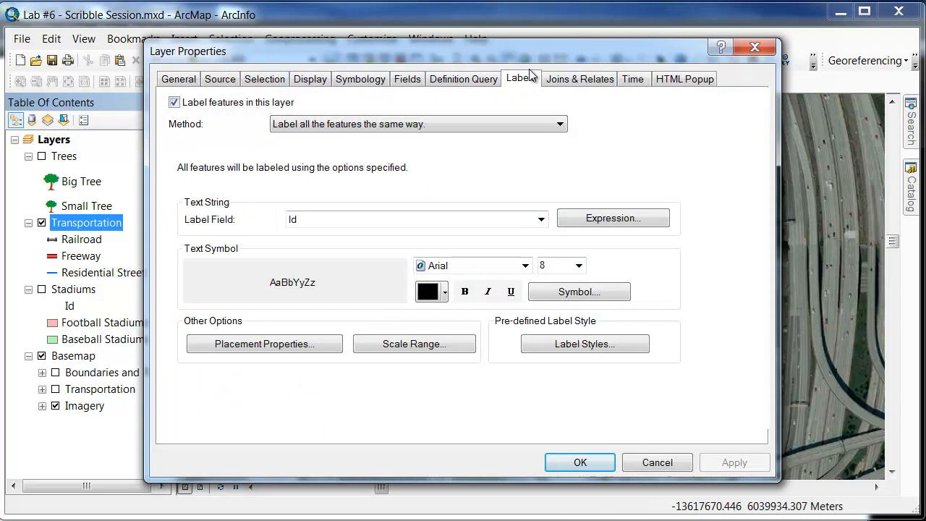
Step: Label the Transportation roads with the Road_Name field in Layer Properties
left_click(359, 78)
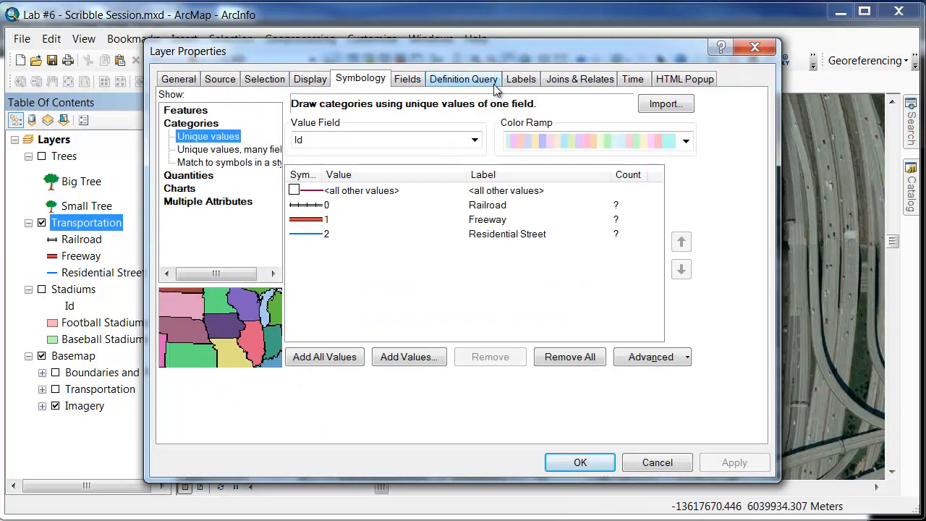
left_click(521, 79)
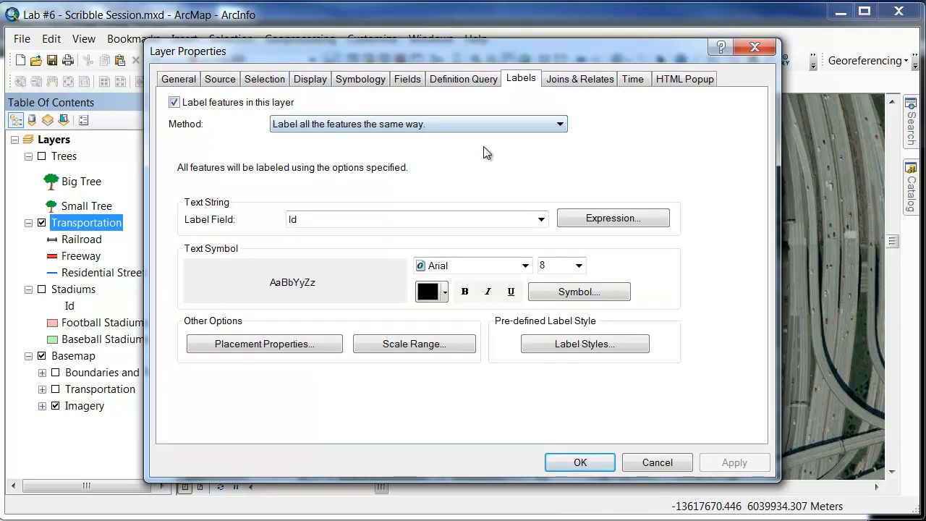
left_click(541, 220)
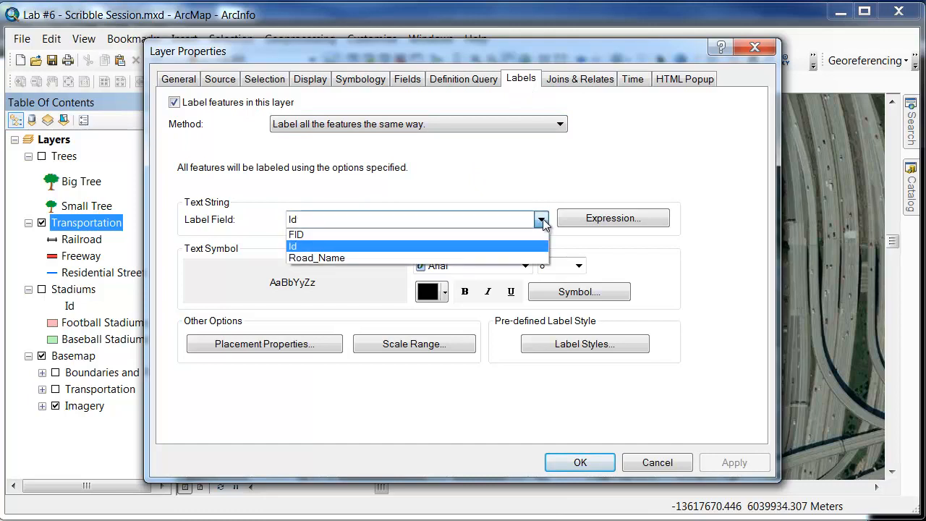
left_click(315, 258)
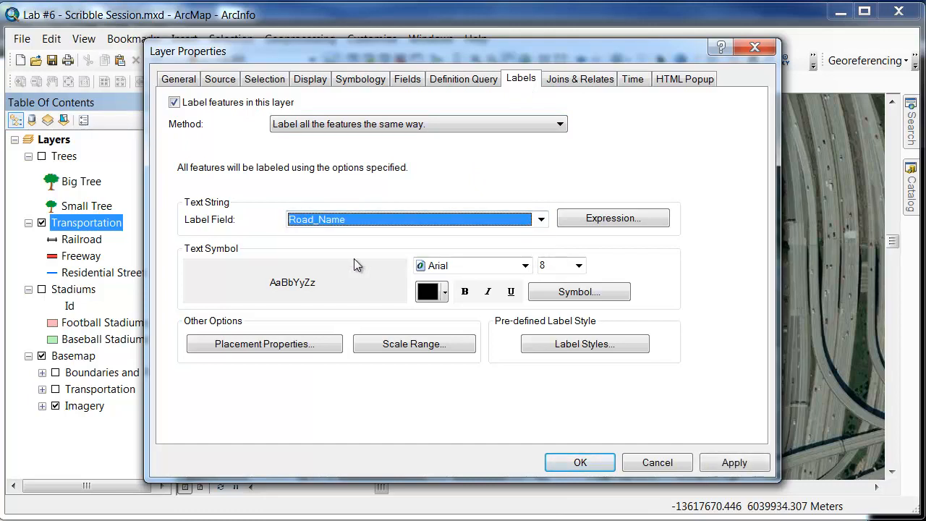
mouse_move(281, 273)
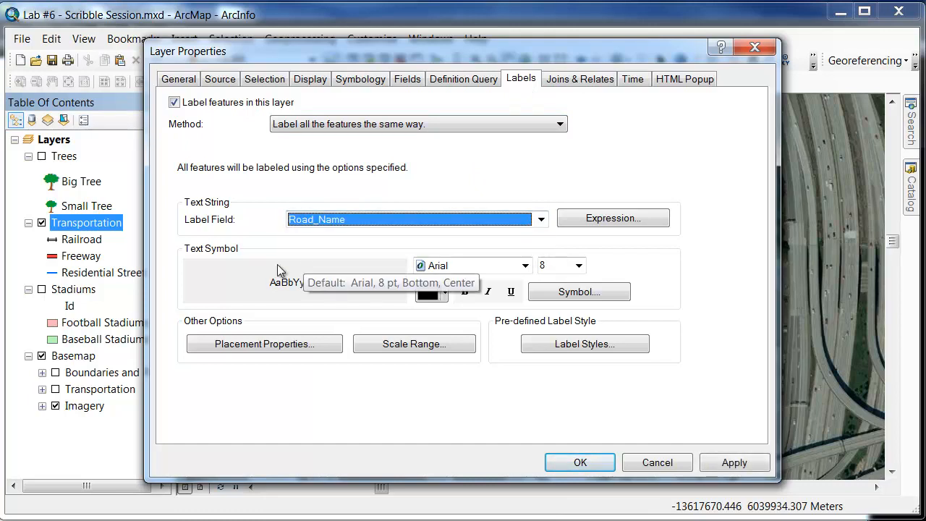
mouse_move(367, 264)
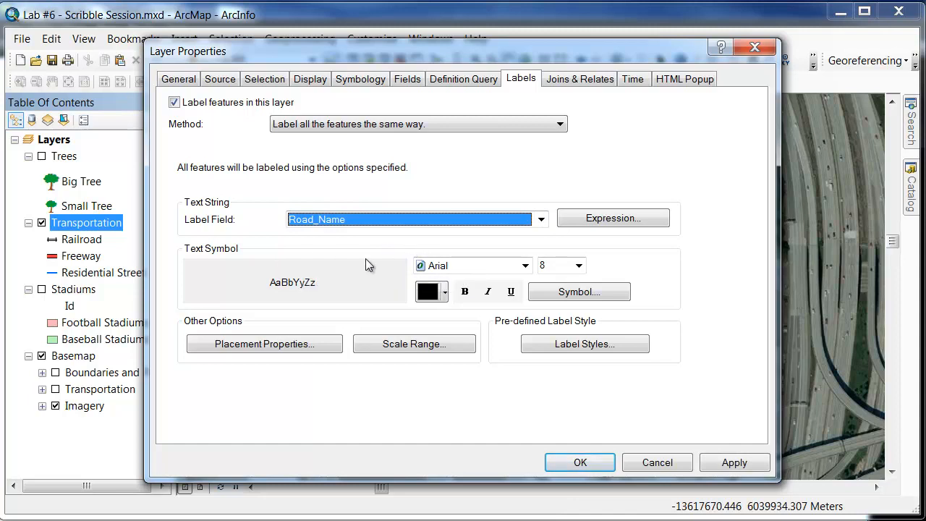
mouse_move(383, 319)
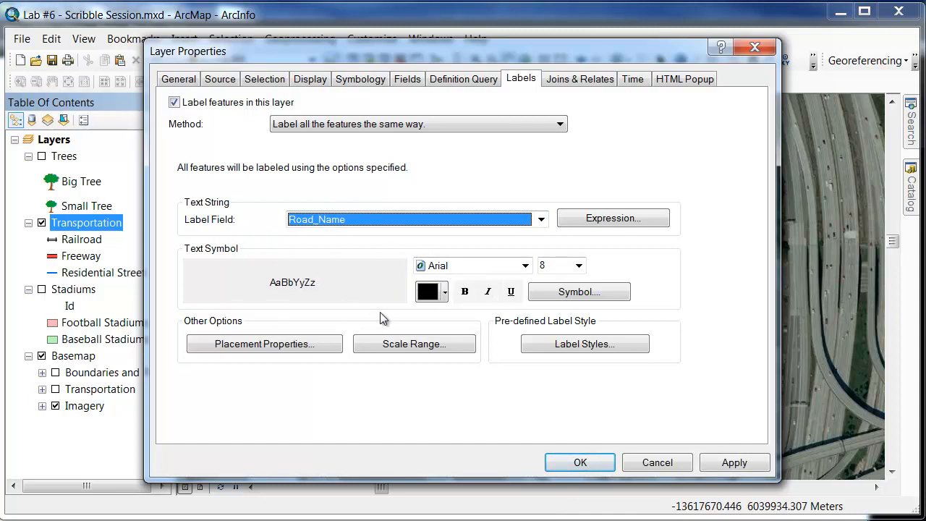
left_click(264, 345)
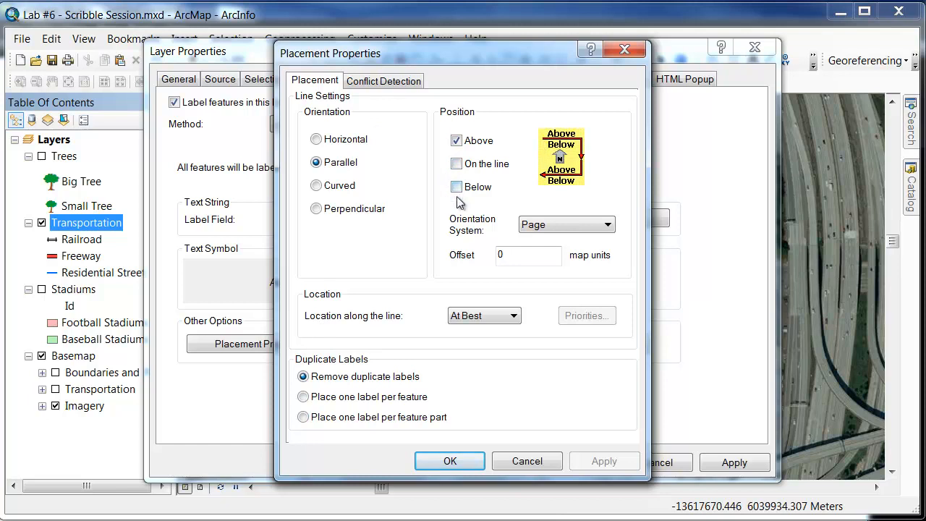
Step: Set label placement to Parallel orientation, Above and Below the lines, and confirm
left_click(456, 186)
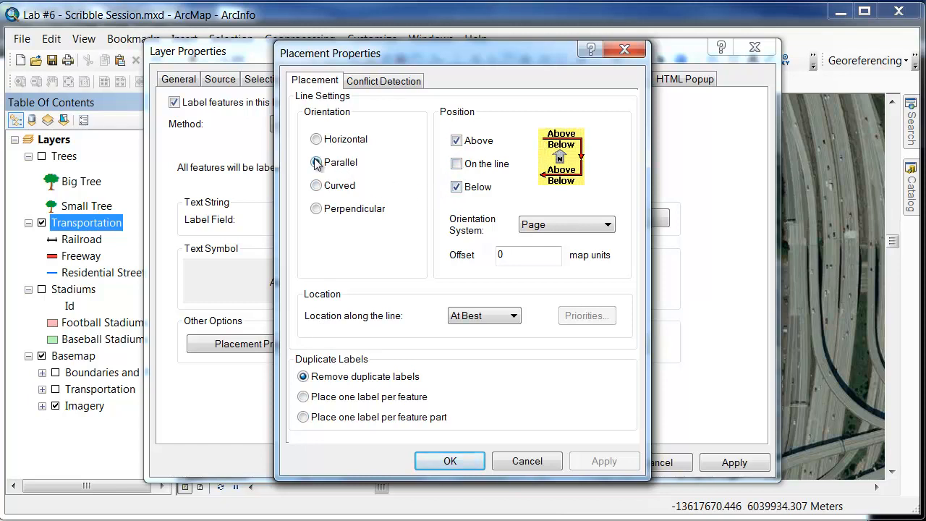
left_click(316, 162)
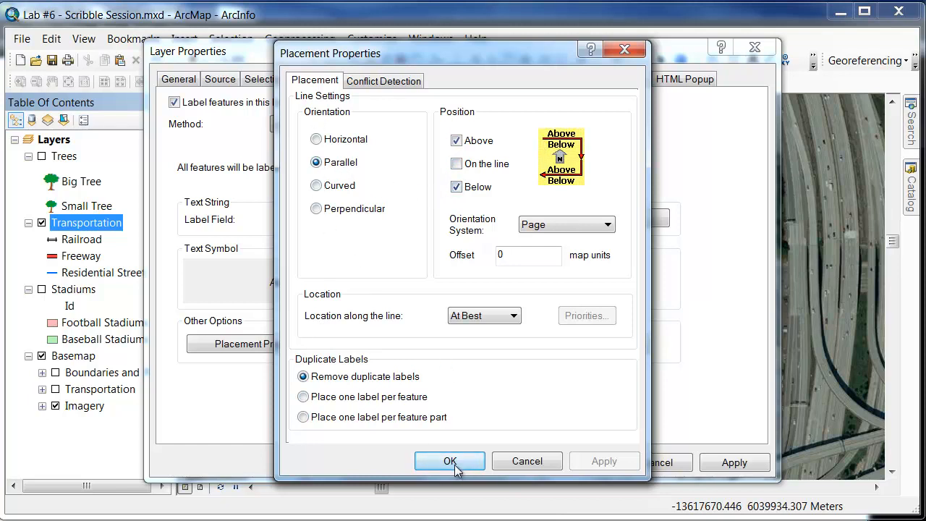
left_click(449, 460)
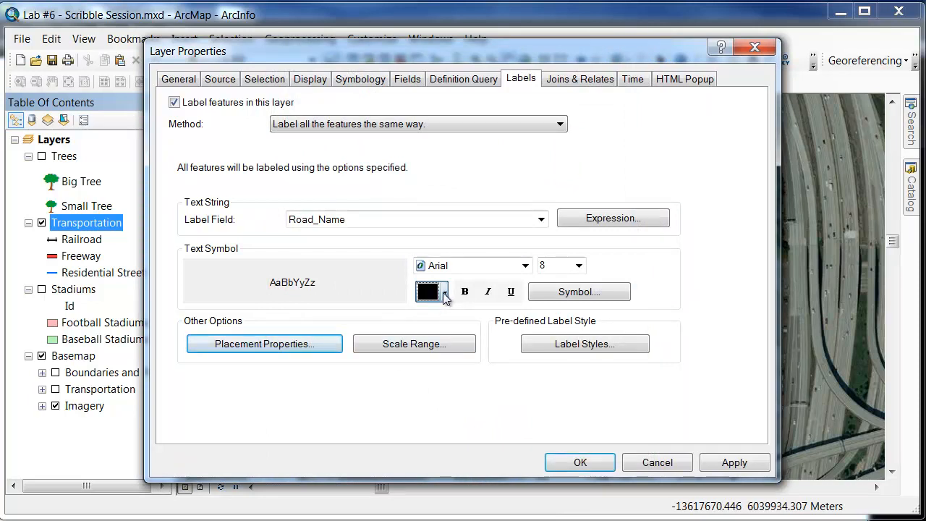
Step: Set the road label text colour to bright green and apply the Layer Properties
left_click(427, 291)
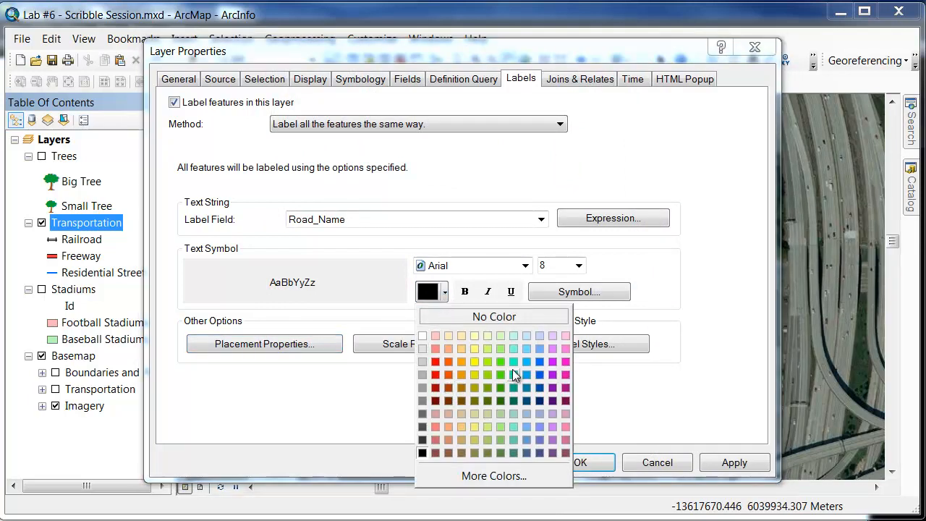
left_click(500, 361)
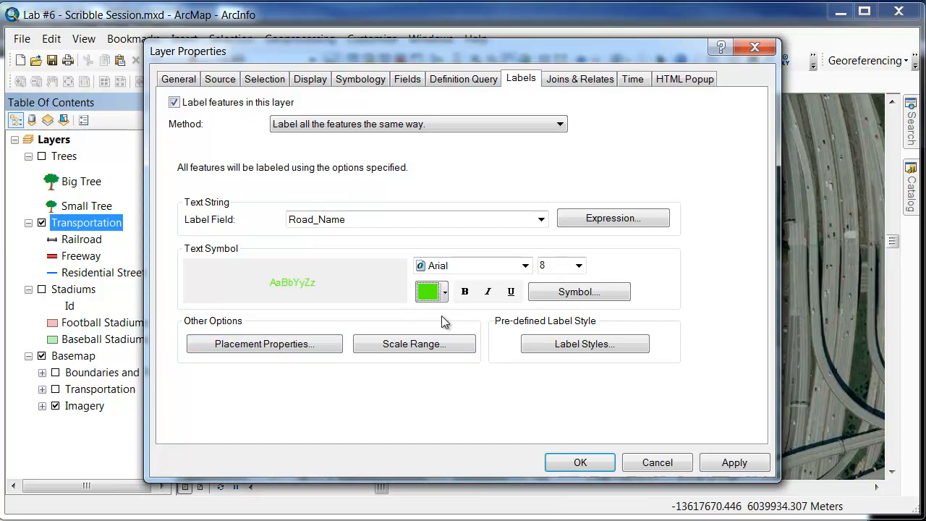
mouse_move(456, 387)
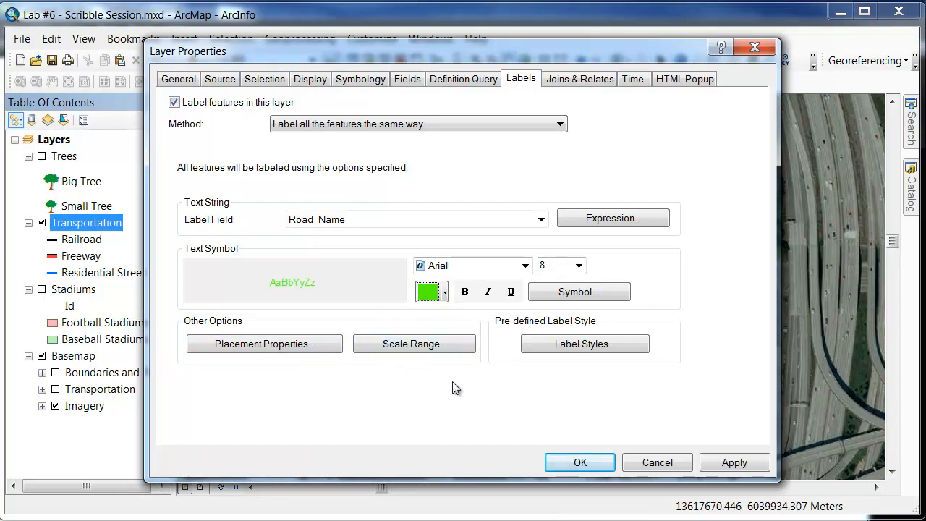
mouse_move(563, 447)
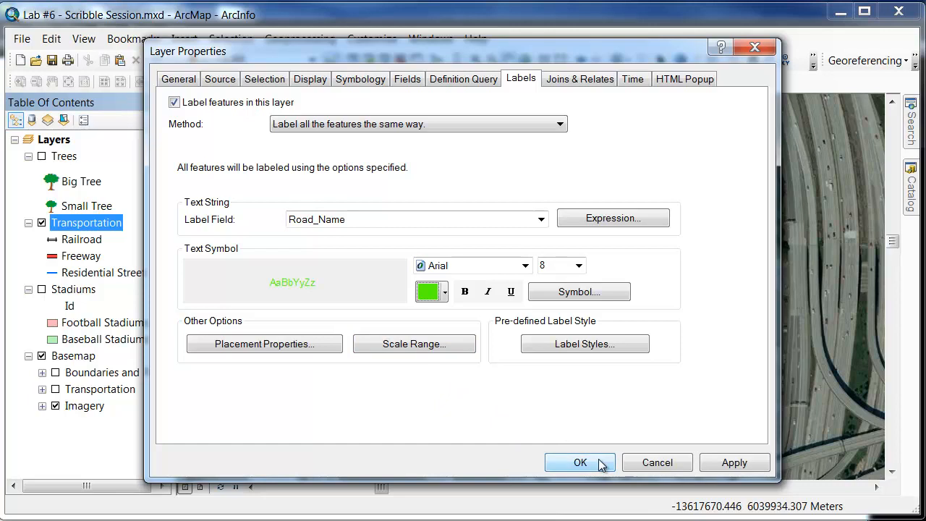
left_click(579, 463)
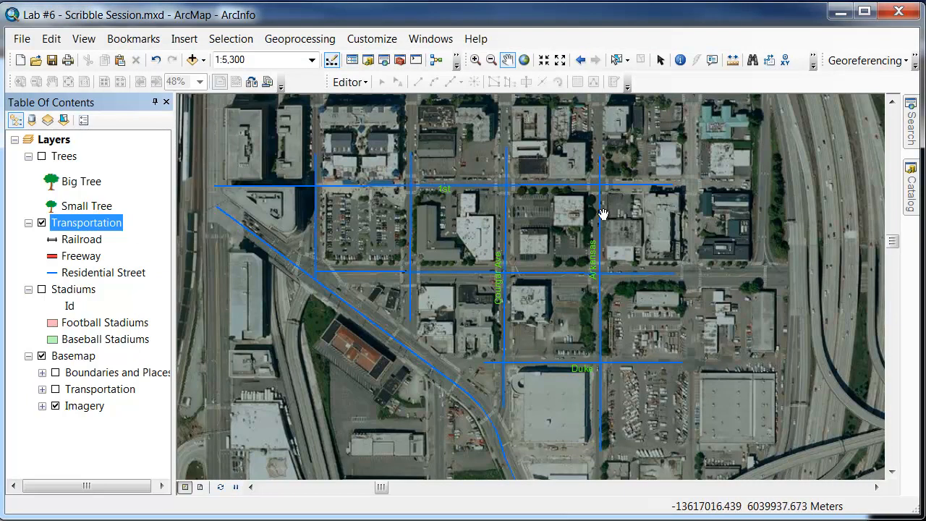
mouse_move(515, 385)
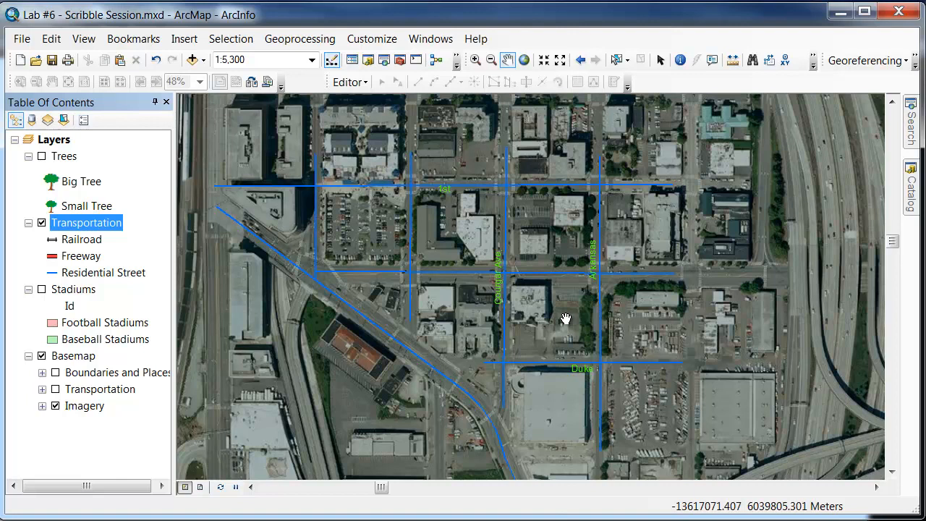
mouse_move(594, 341)
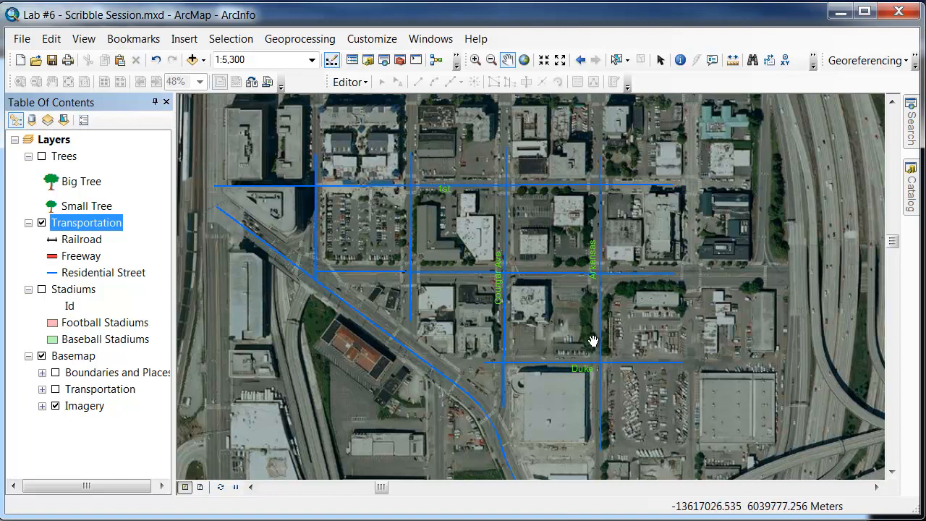